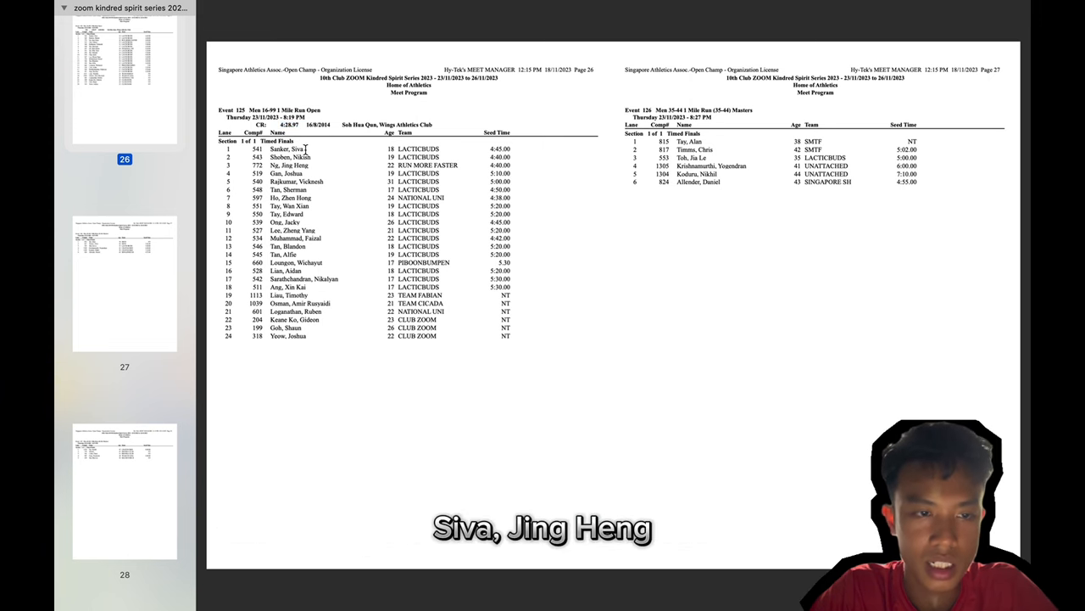
Scroll the meet program to page 122, the Event 346 Men 16-99 800 Meter Run entry list.
double_click(286, 148)
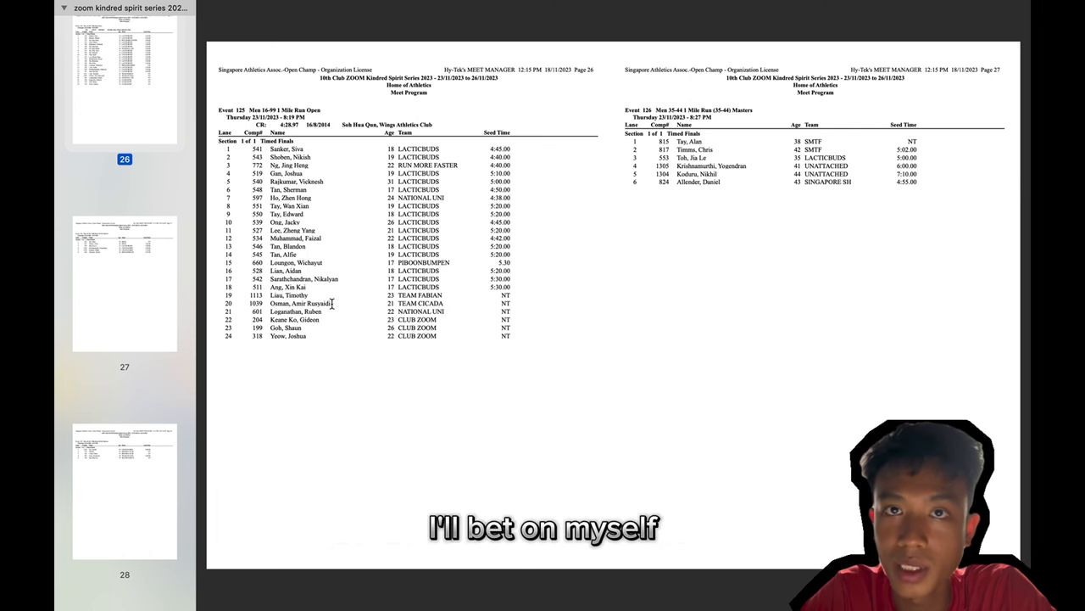
double_click(299, 303)
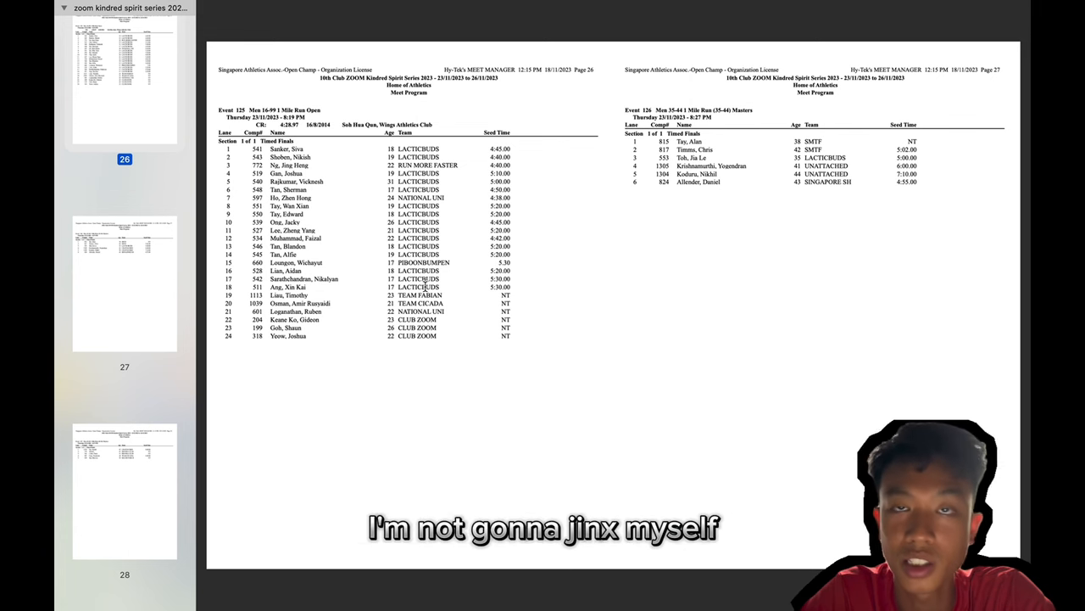
scroll("down", 3)
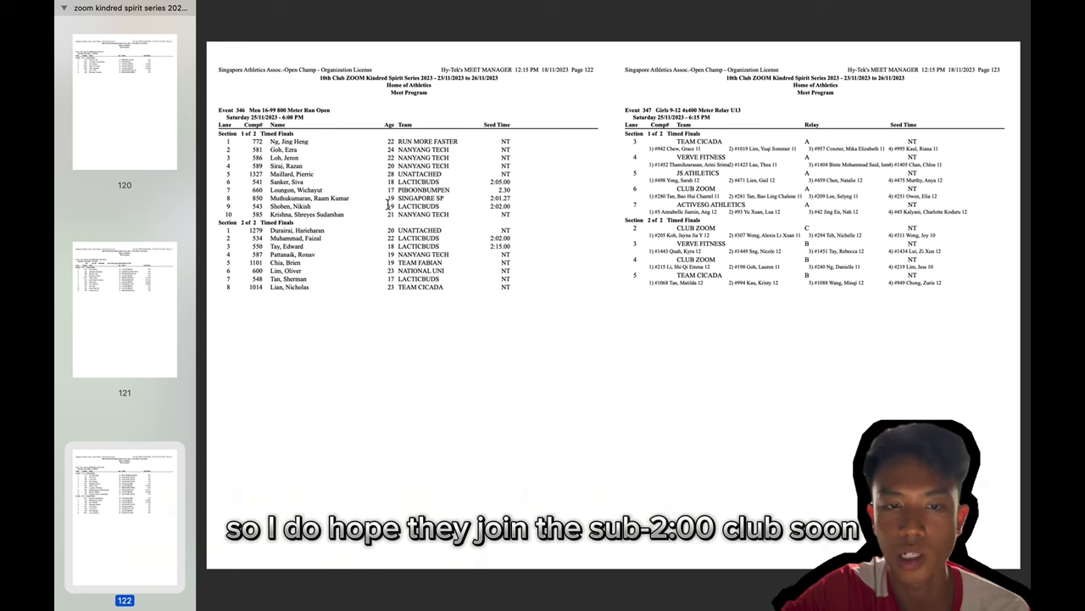
mouse_move(452, 213)
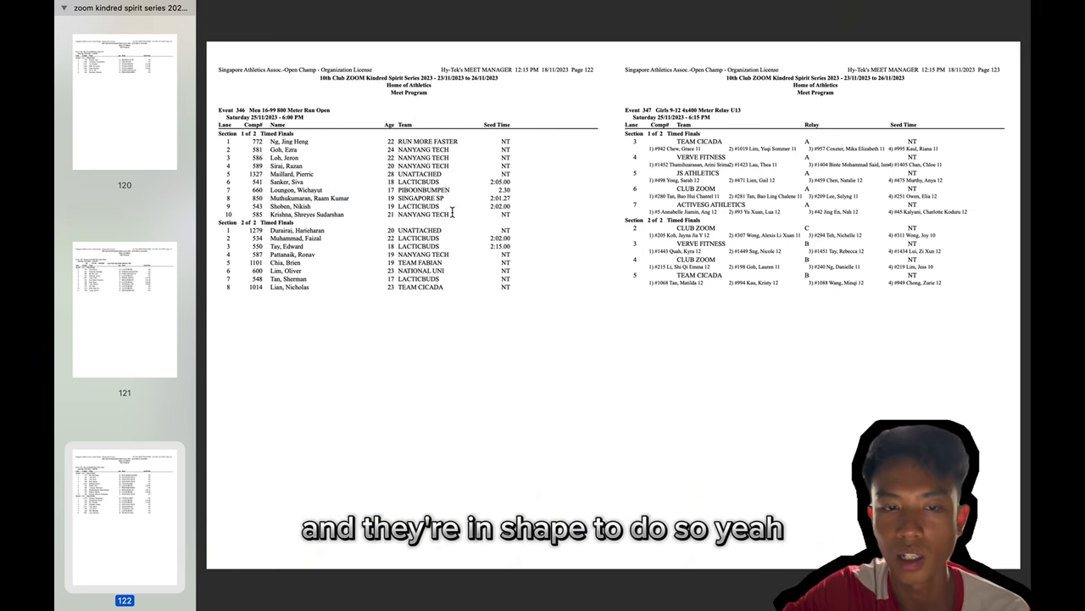